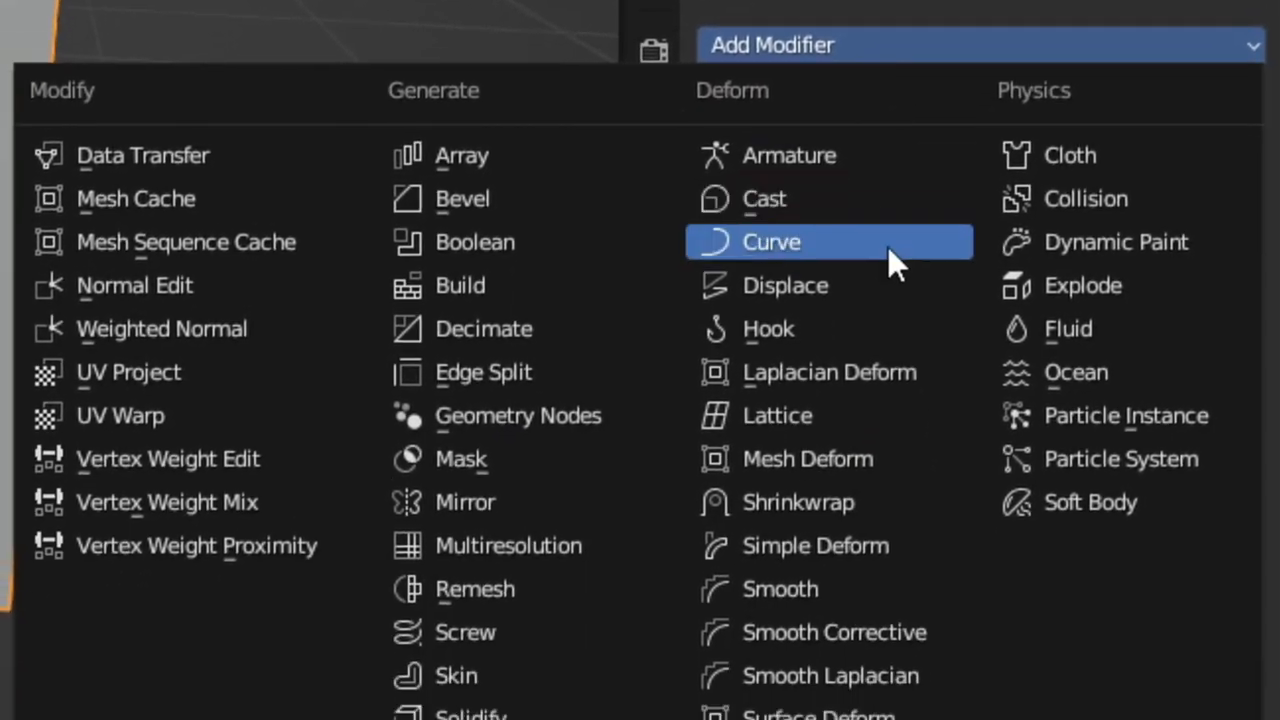
# Add a Shrinkwrap modifier to the Cube with Sphere.001 as its target
pyautogui.click(798, 502)
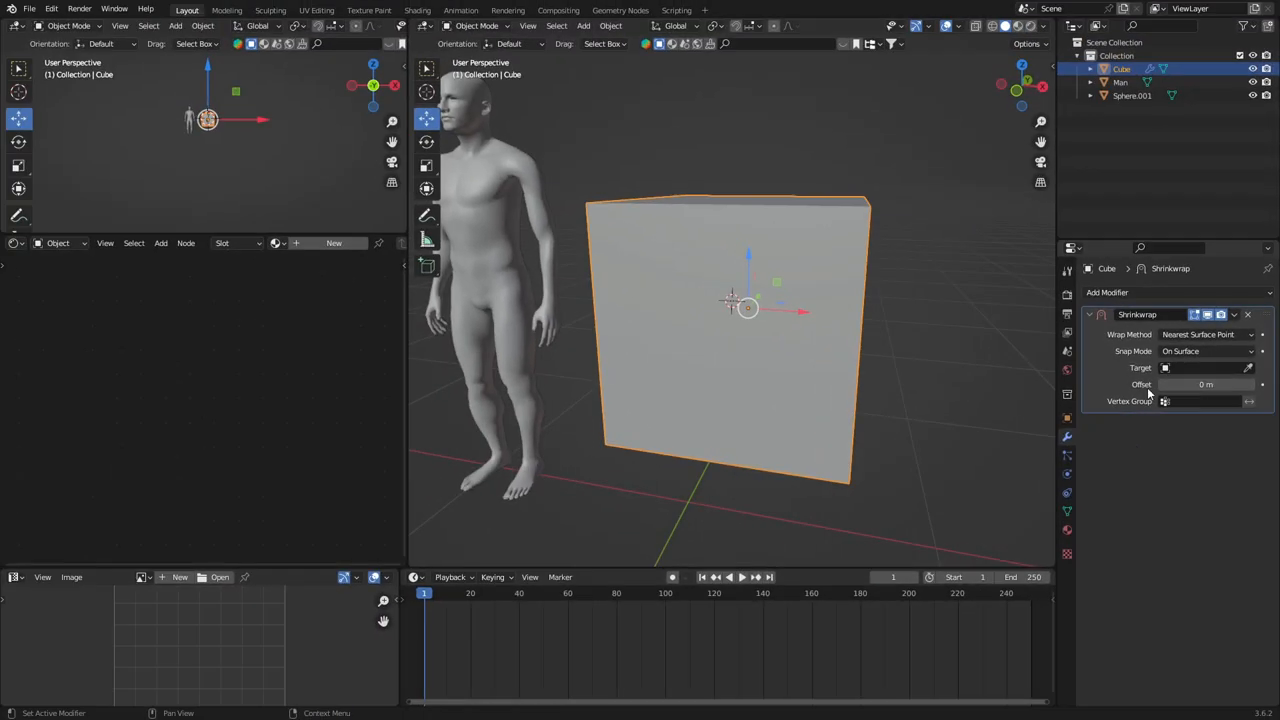
pyautogui.click(1204, 368)
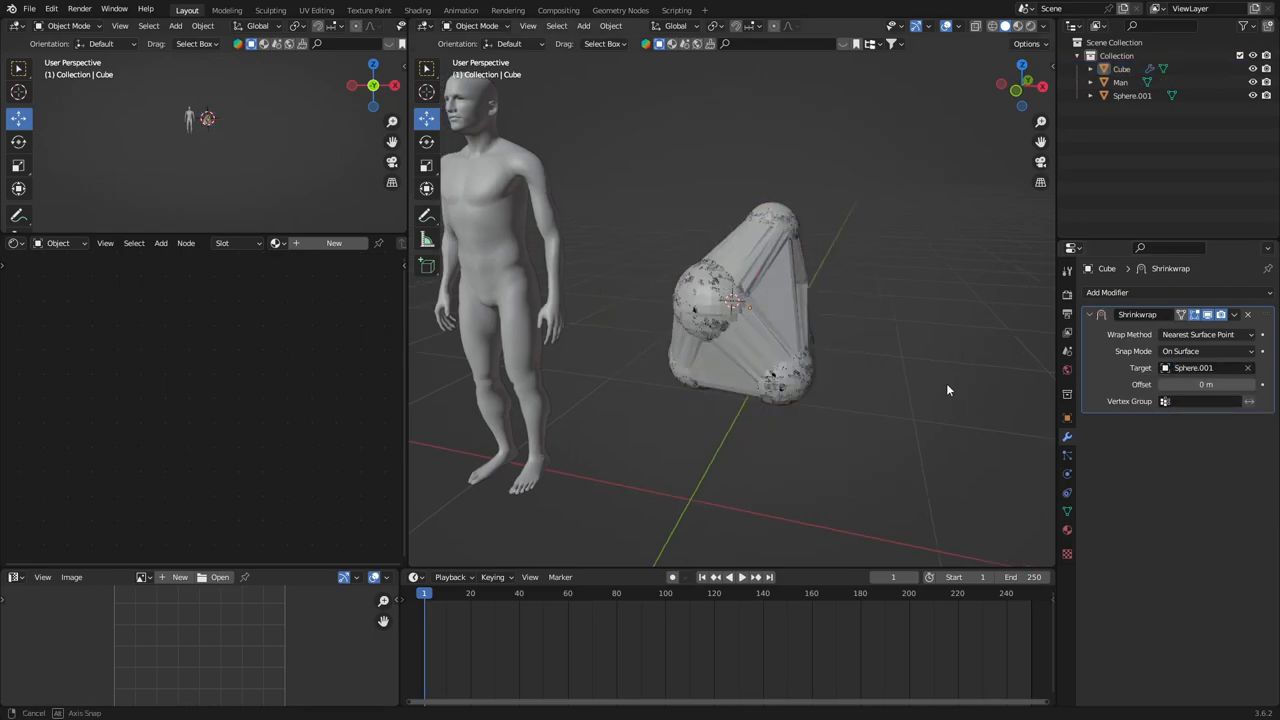
pyautogui.moveTo(948, 390); pyautogui.dragTo(794, 374)
pyautogui.write('25')
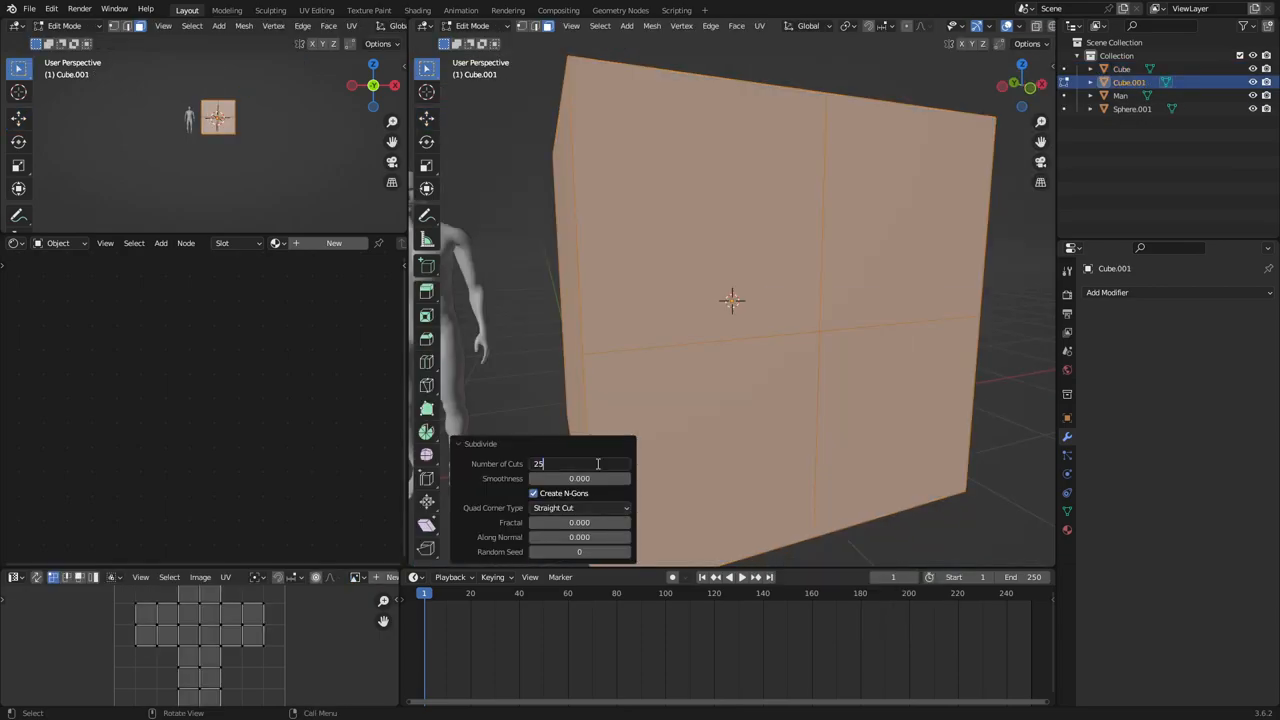
# Confirm the dense subdivision of Cube.001 and return to object mode
pyautogui.press('Tab')
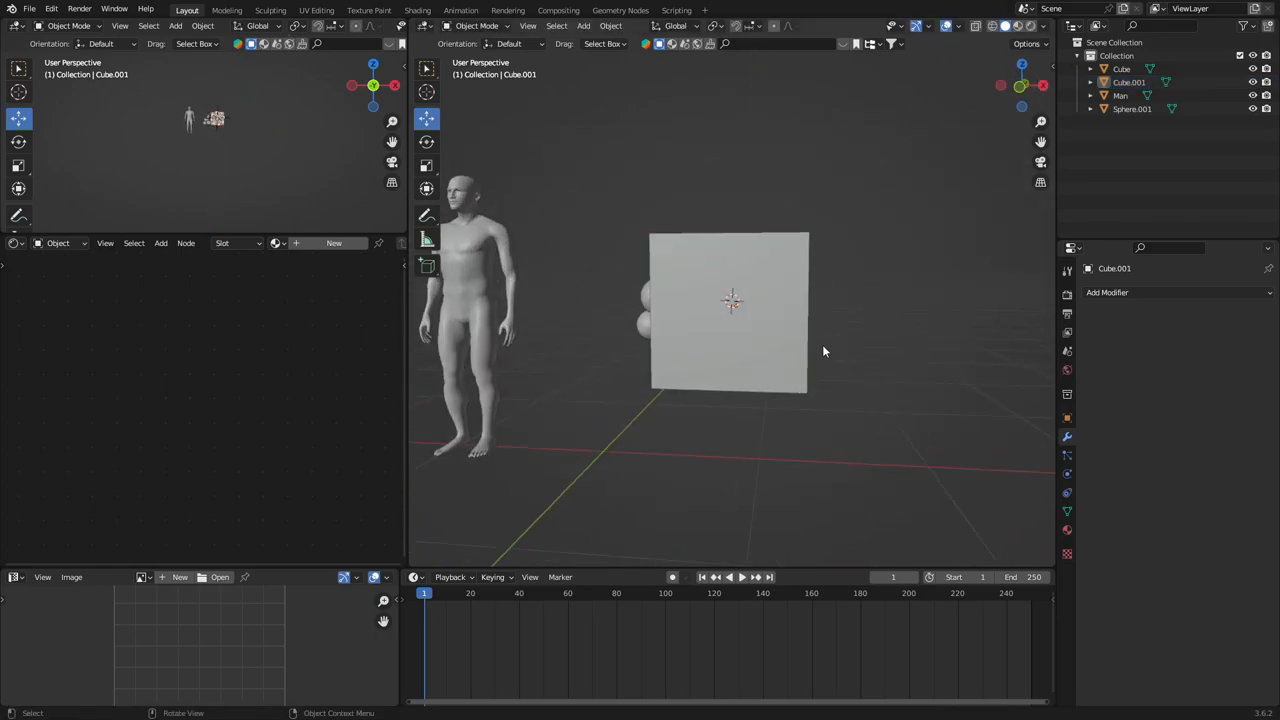
# Add a Shrinkwrap modifier to Cube.001 targeting Cube with a 0.1 m offset
pyautogui.click(1108, 292)
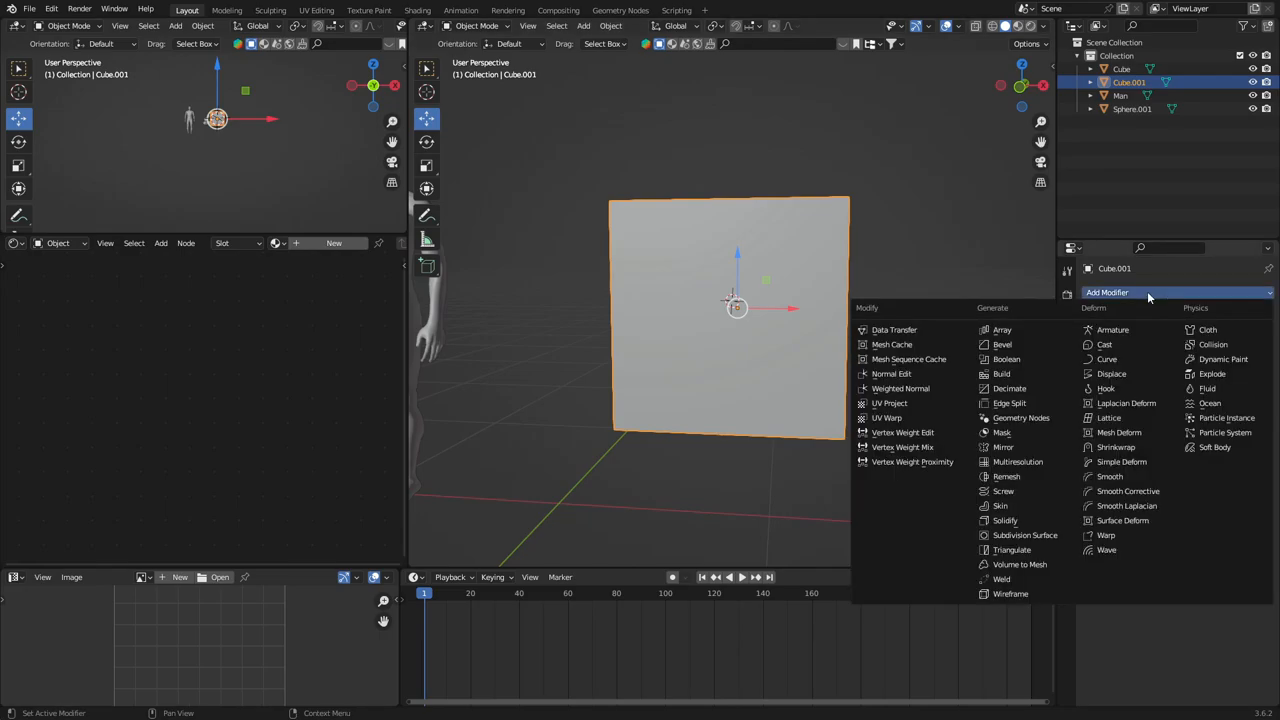
pyautogui.click(1116, 448)
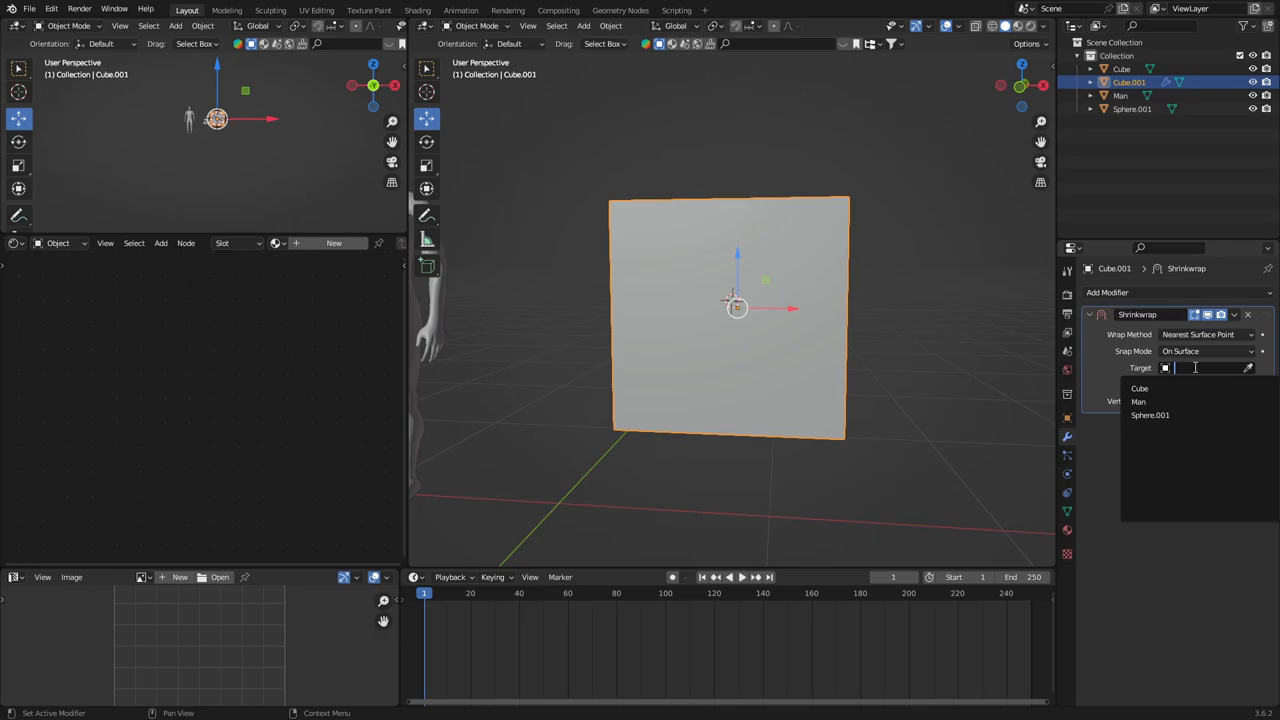
pyautogui.click(1140, 388)
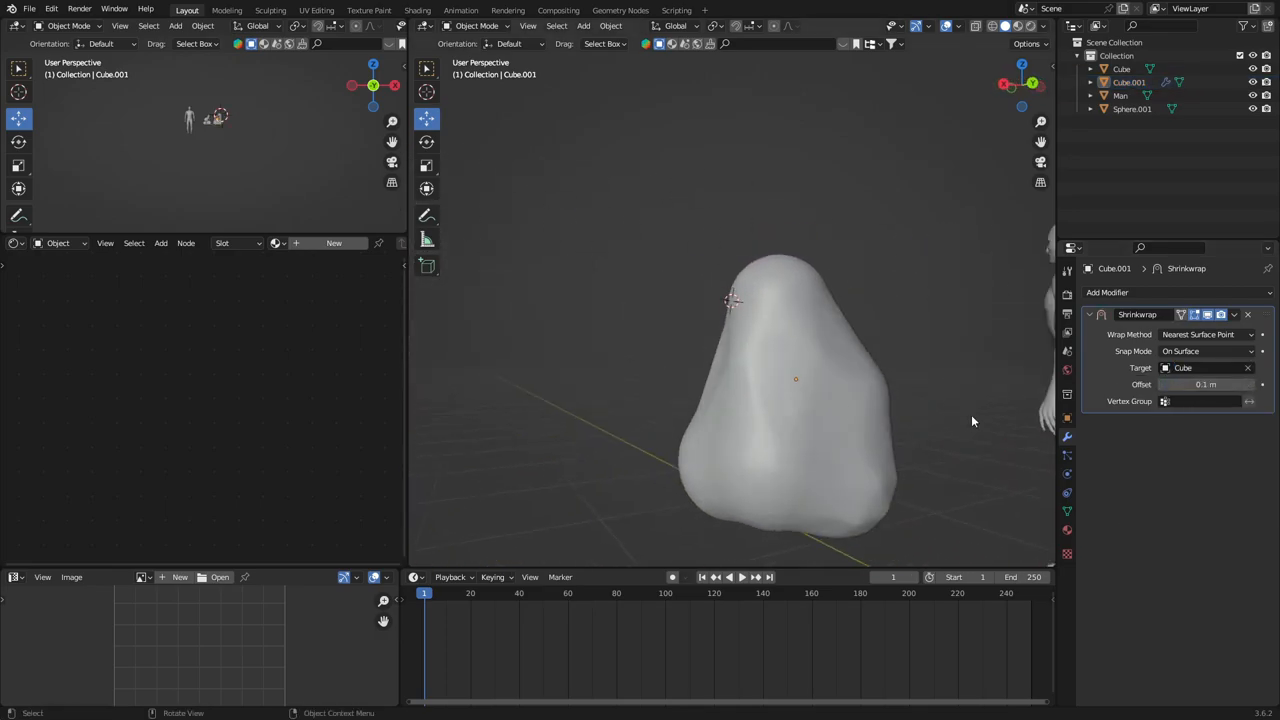
pyautogui.click(1208, 314)
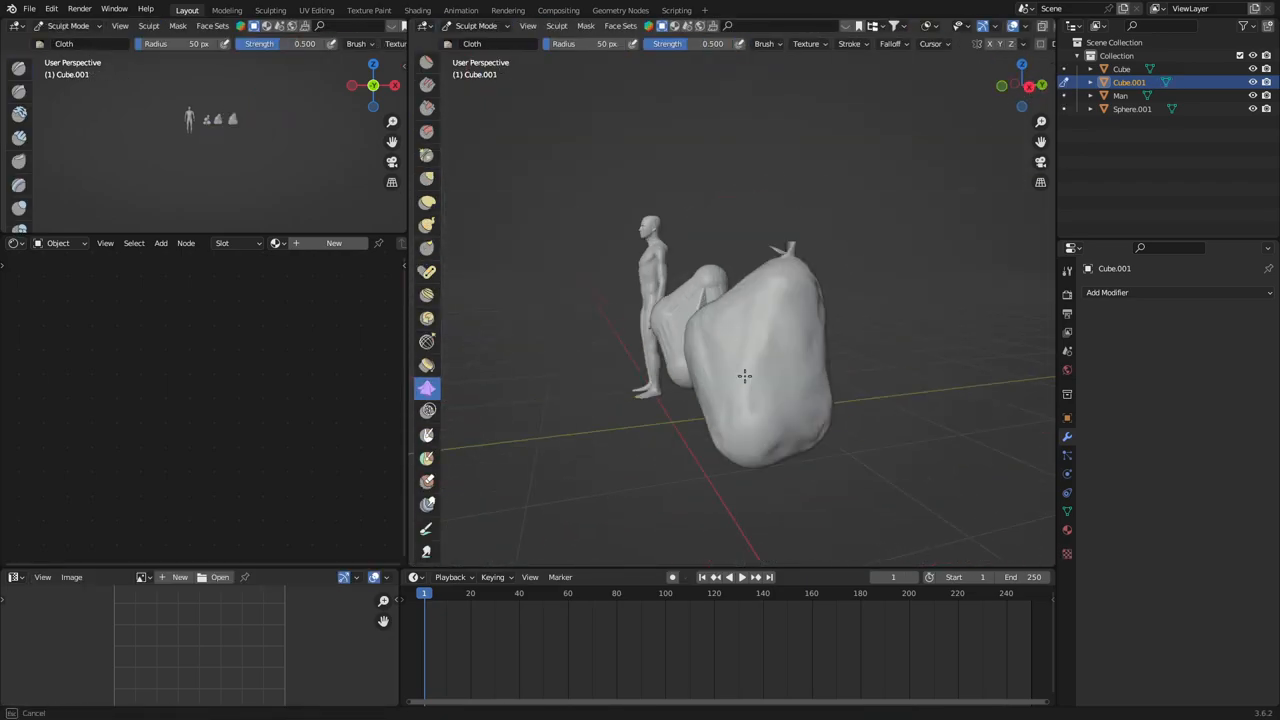
# Sculpt cloth-like wrinkles into the bag with the Cloth brush and return to object mode
pyautogui.moveTo(744, 376); pyautogui.dragTo(814, 302)
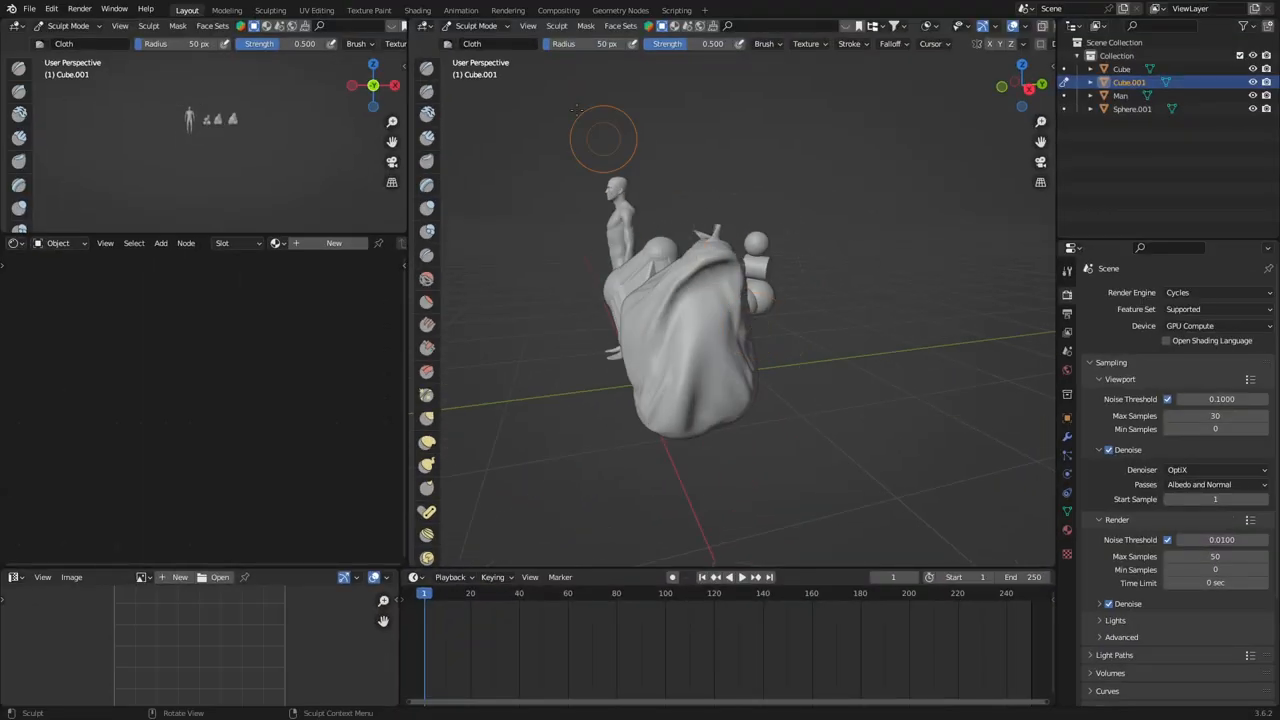
pyautogui.press('Tab')
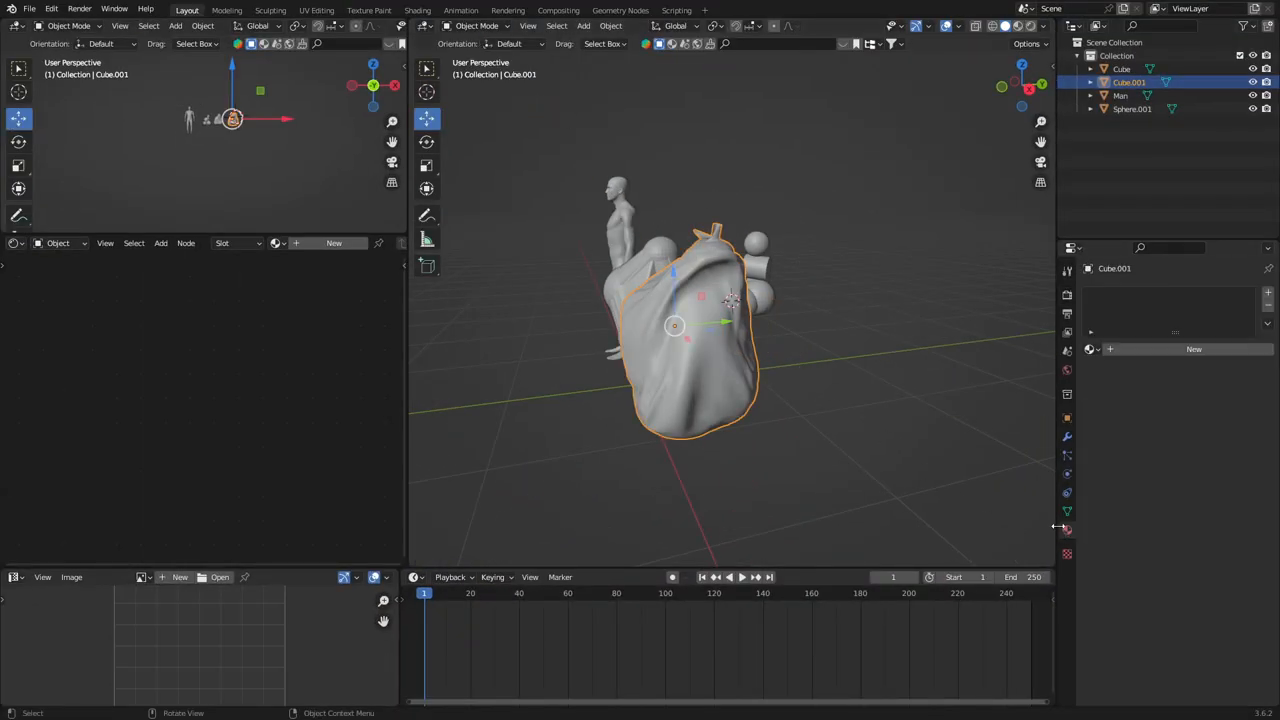